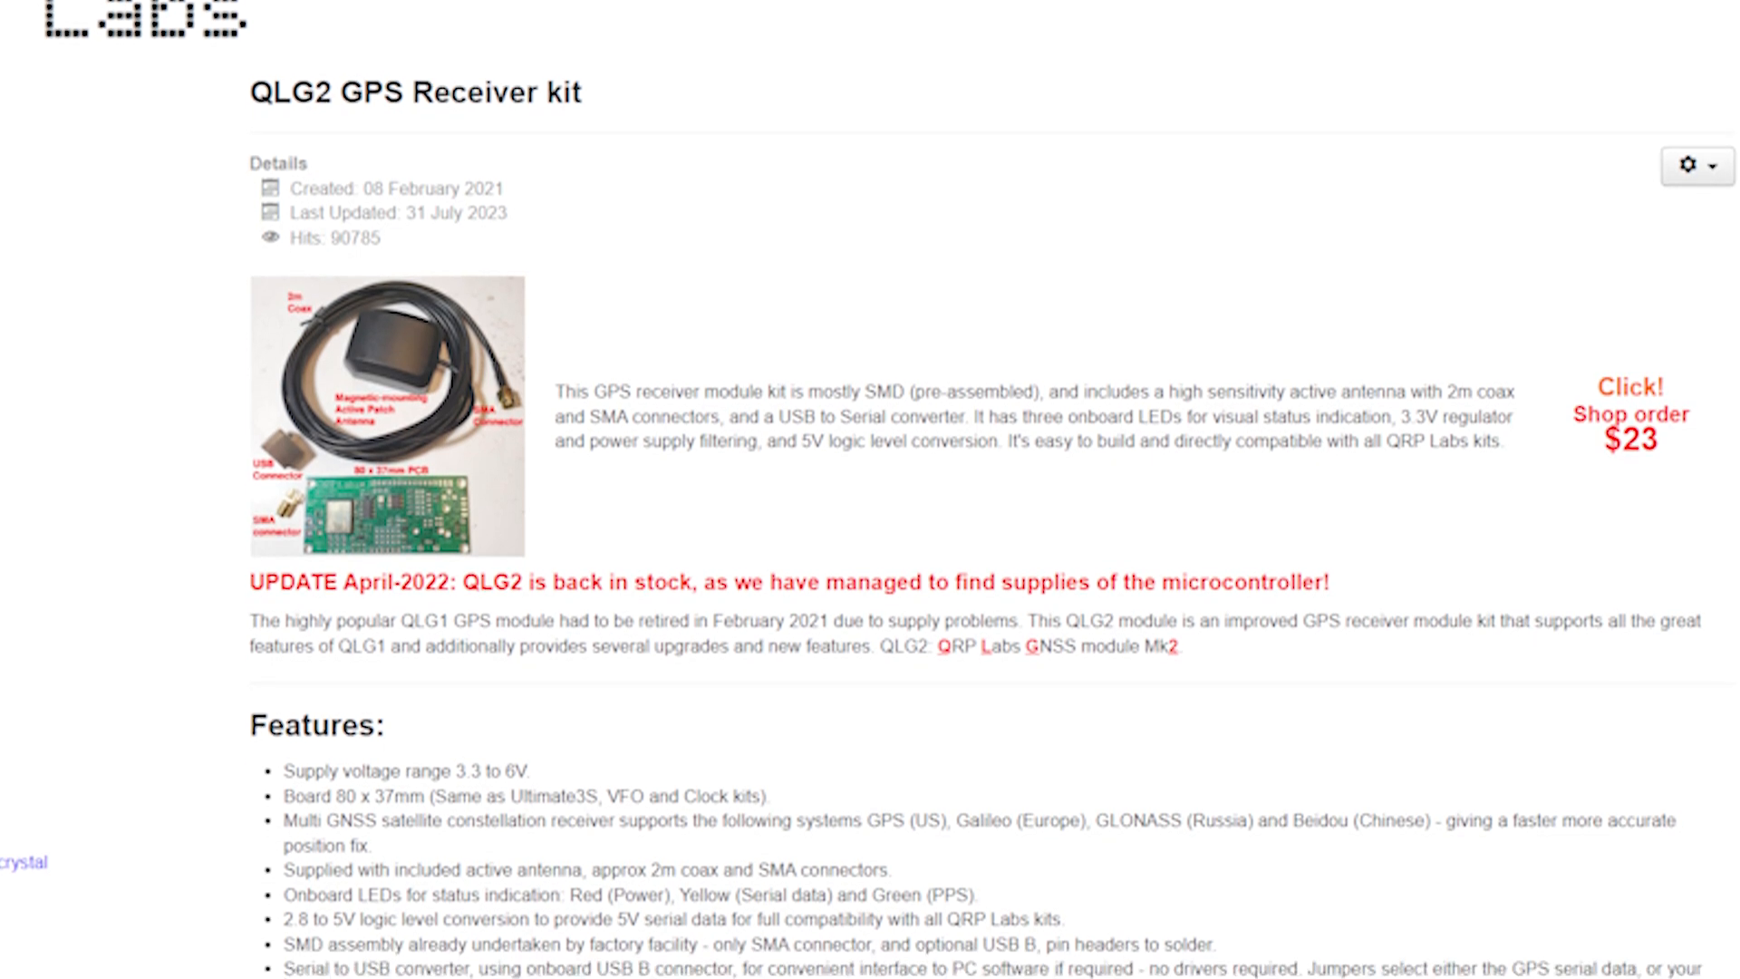
pyautogui.scroll(-3)
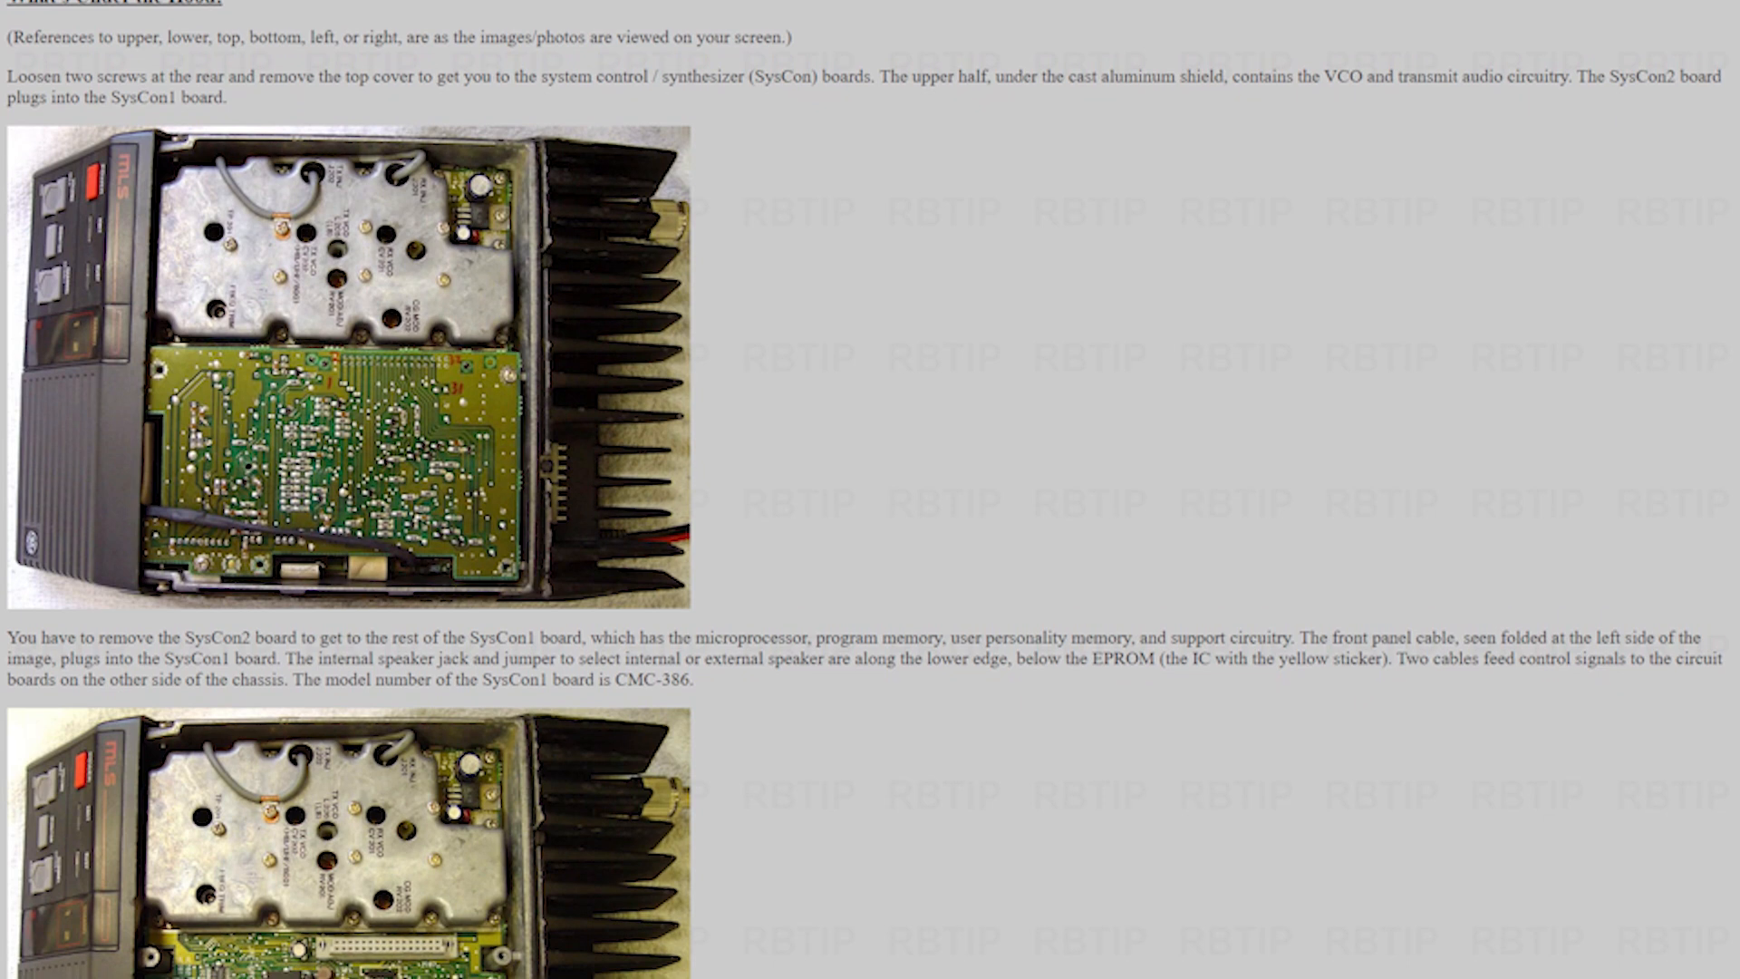
pyautogui.scroll(-3)
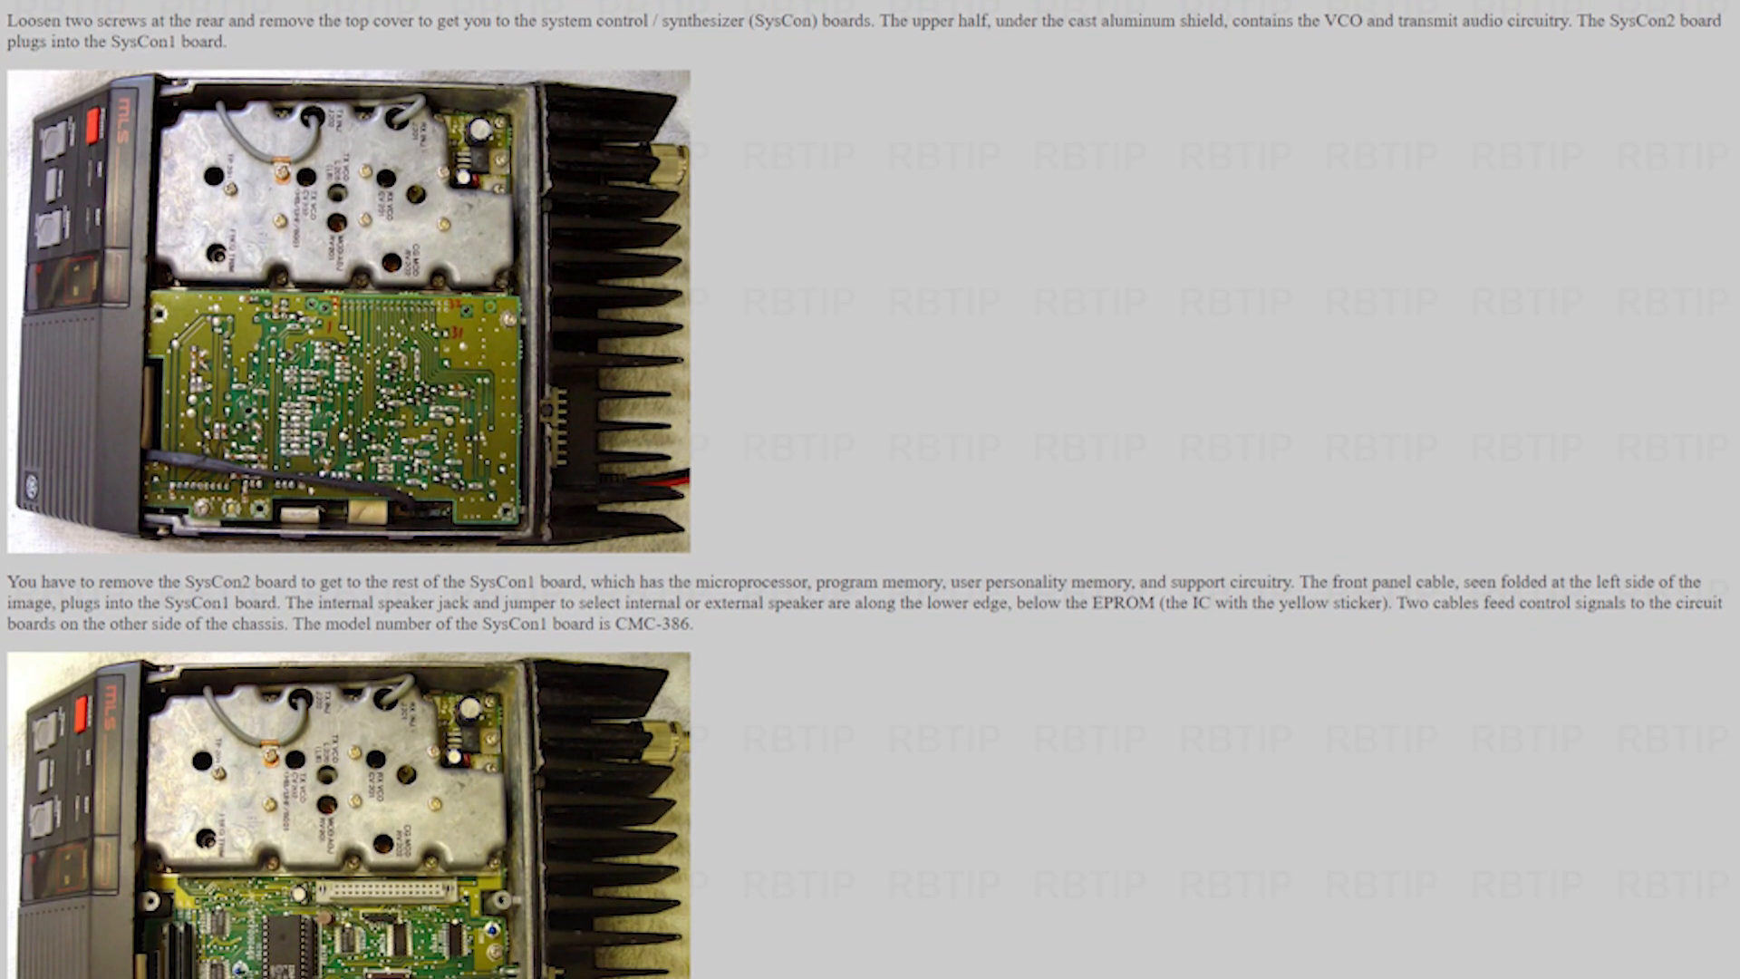